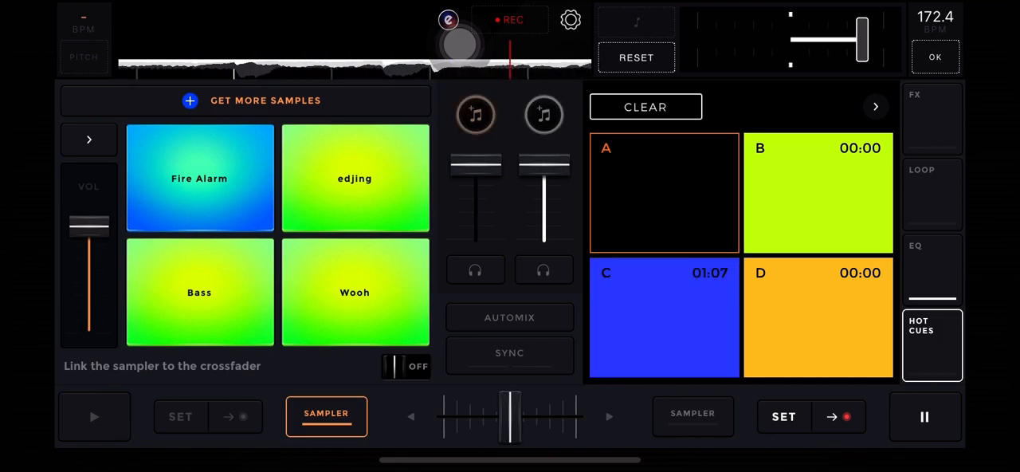
Step: Load the Air Horn sample set, restore the turntable view, resume playback, and show the EQ sliders
click(931, 117)
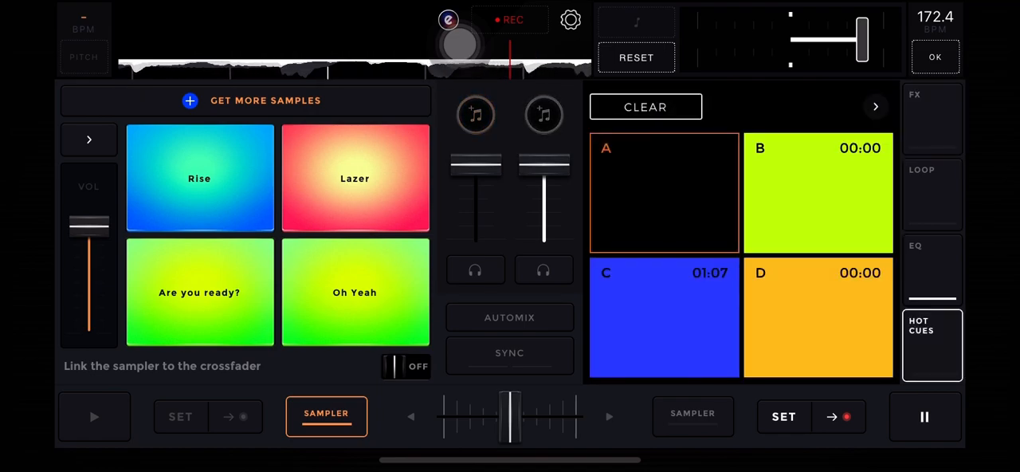
click(875, 106)
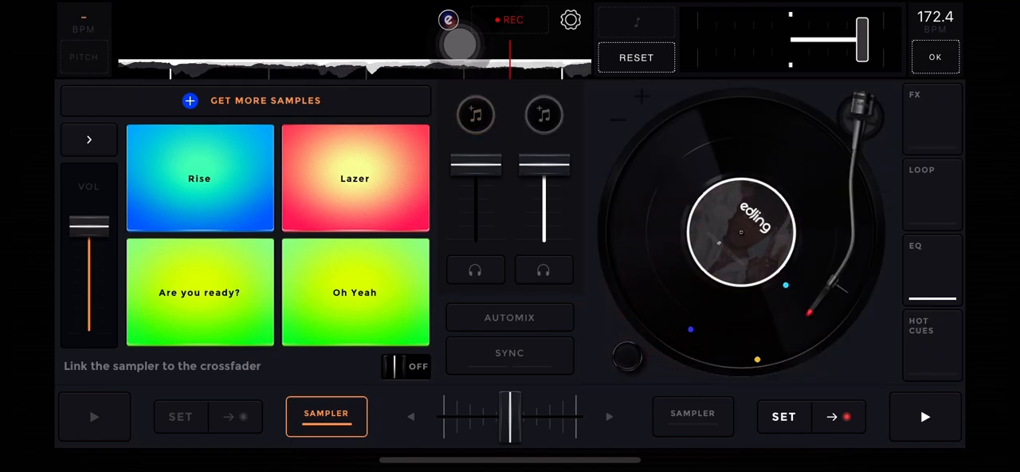
click(924, 415)
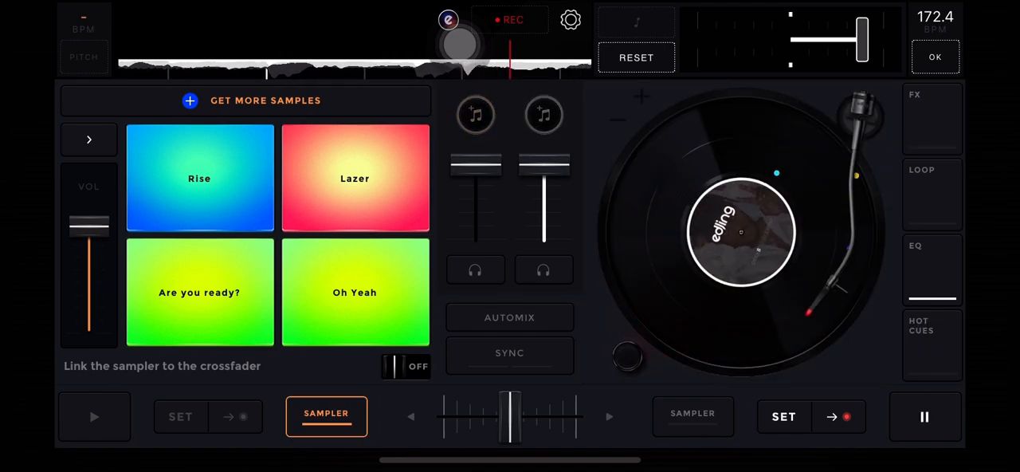
click(931, 344)
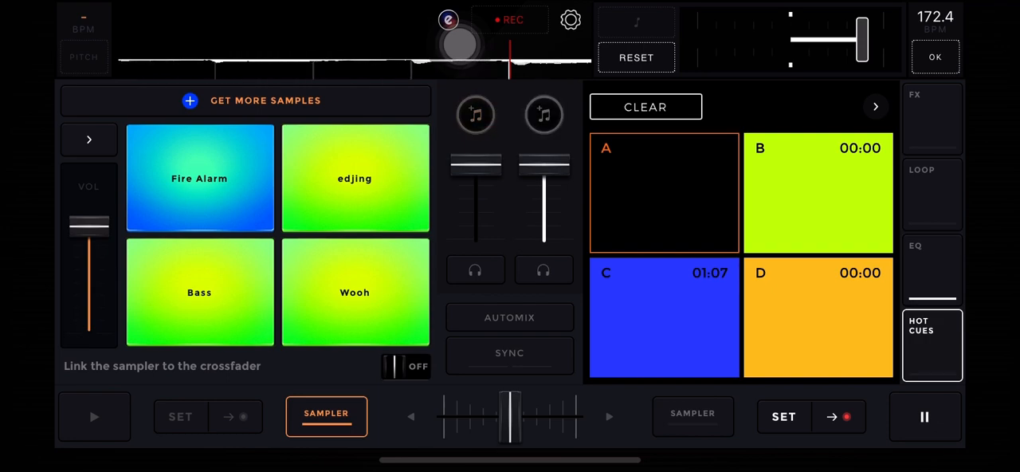
click(930, 118)
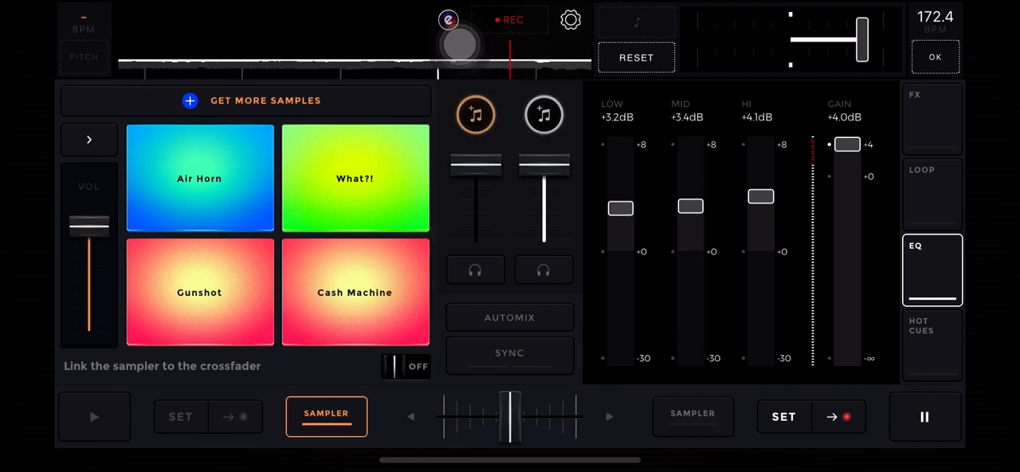
Step: Raise the HI EQ band to +4.4dB and bring back hot cue pads A–D
drag(760, 196, 760, 192)
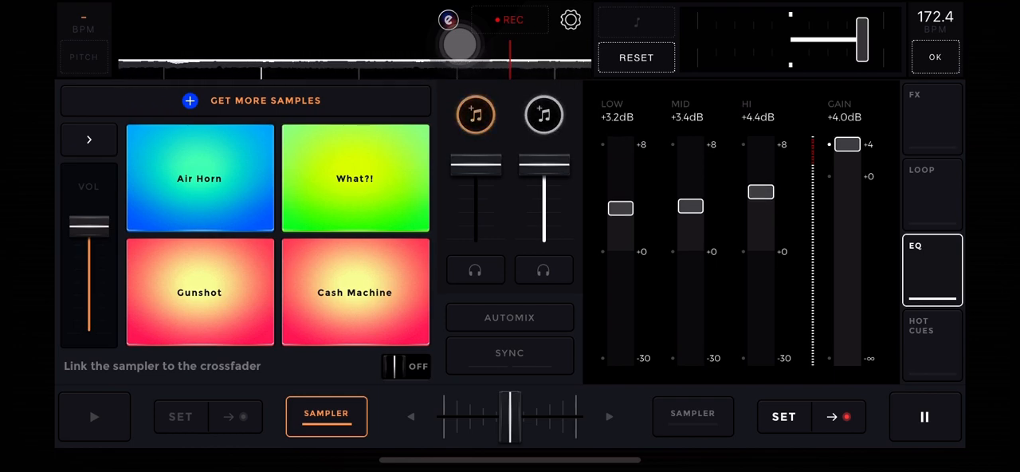
click(931, 118)
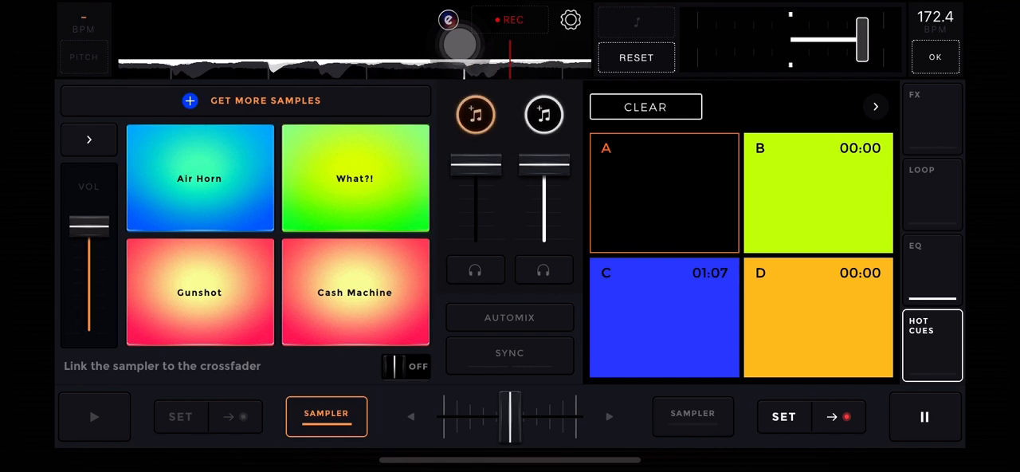
Step: Switch the right panel to effects, showing the Band Pass and Flanger pads
click(930, 118)
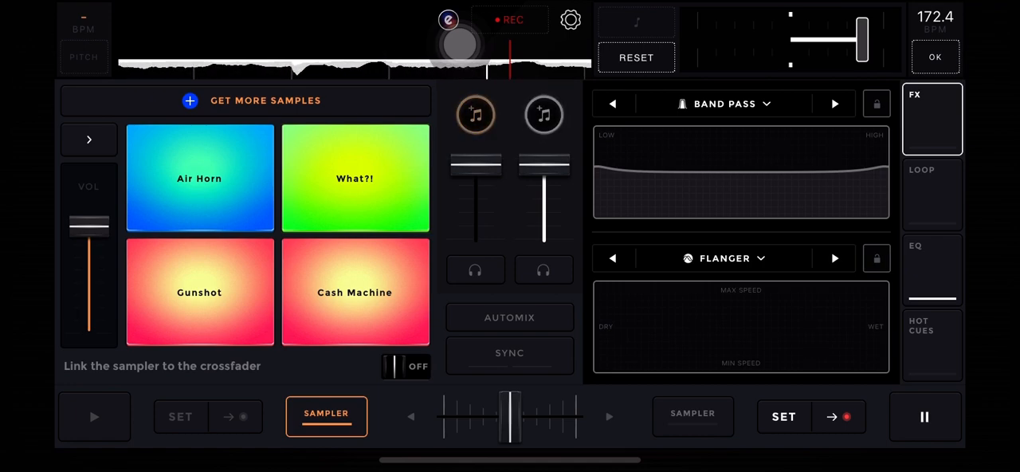
Step: Load the Fire Alarm, edjing, Bass and Wooh sample pack and trigger a pad
click(89, 138)
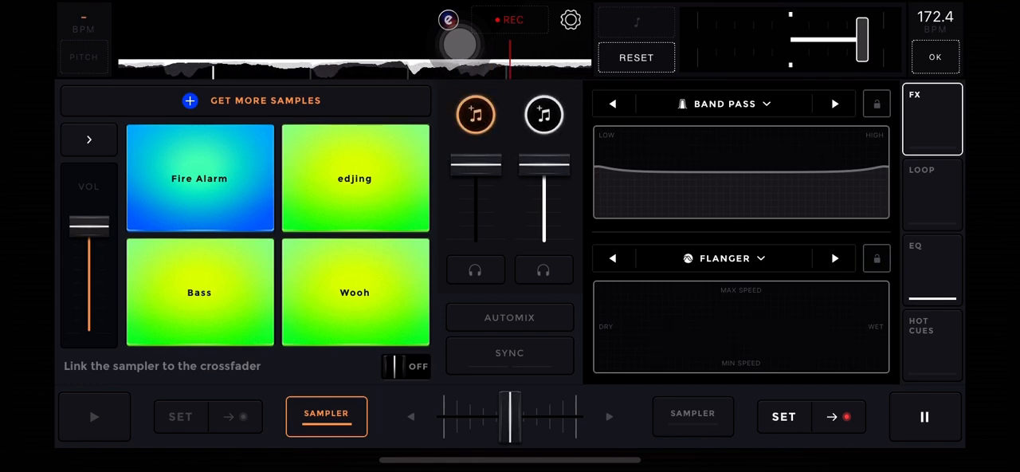
click(632, 329)
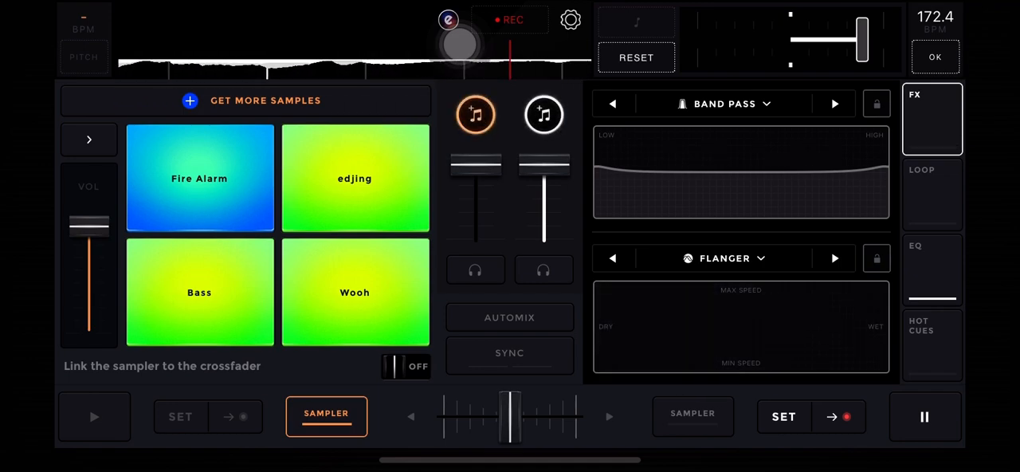
click(696, 328)
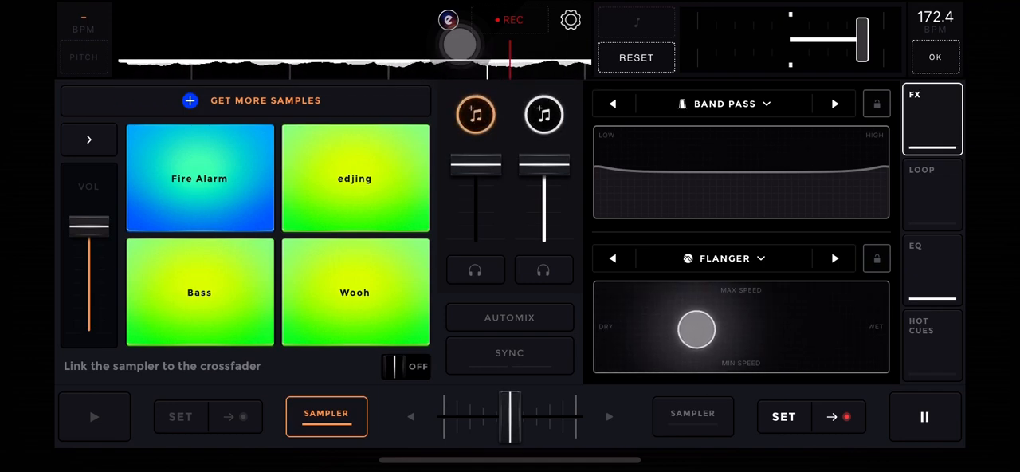
drag(696, 329, 667, 322)
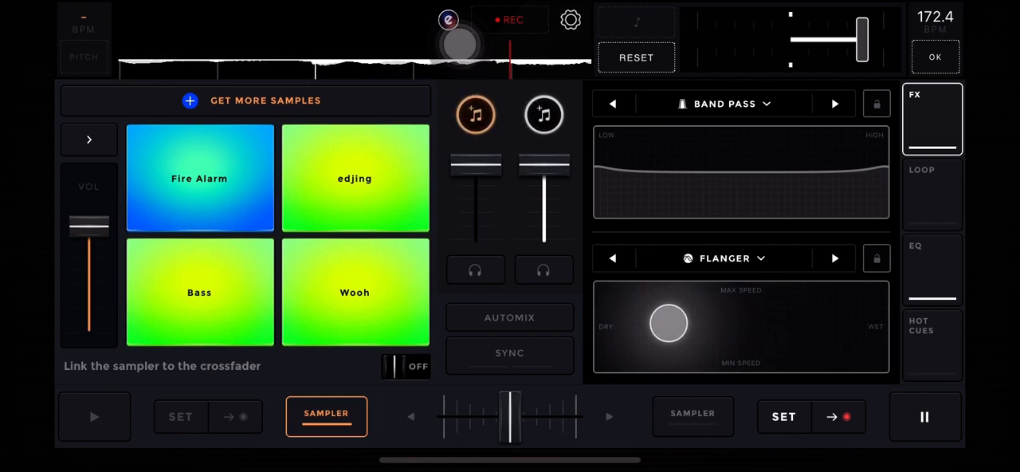
drag(668, 322, 636, 344)
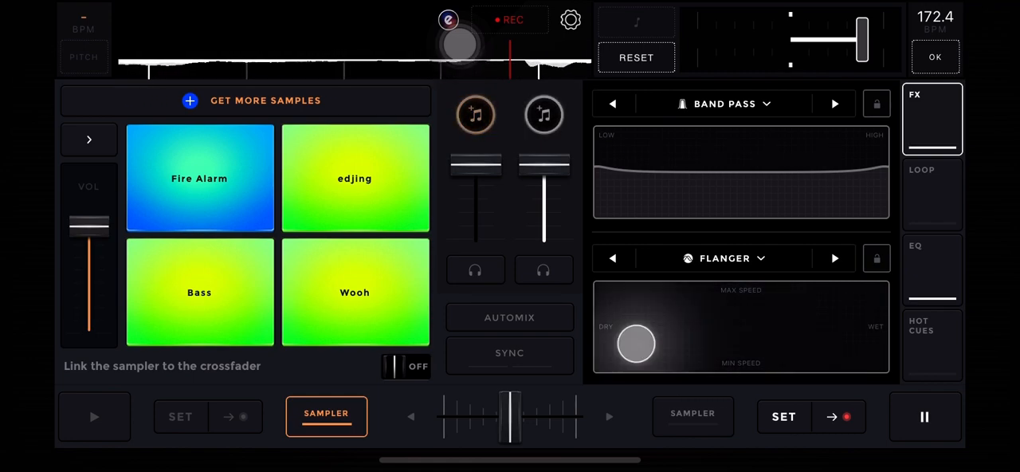
drag(636, 343, 697, 341)
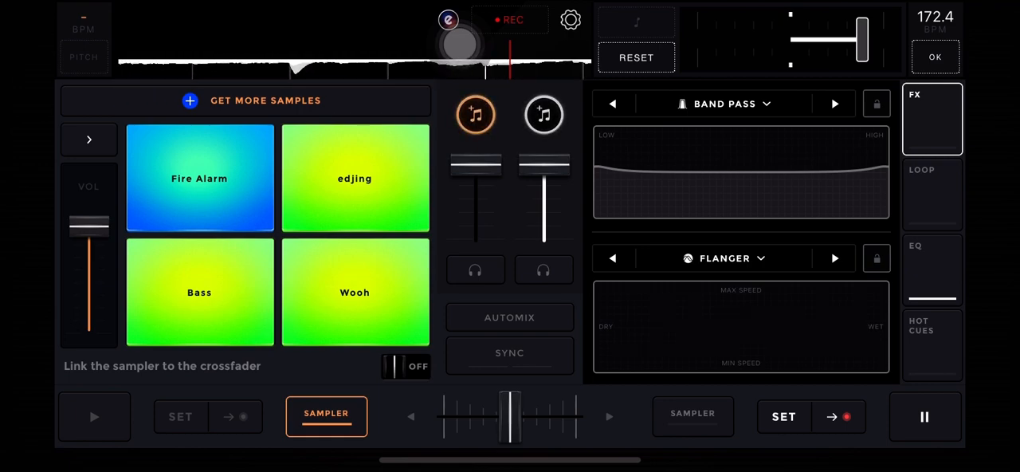
Step: Sweep the Flanger toward a slower speed, then load the Air Horn sample pack
click(660, 324)
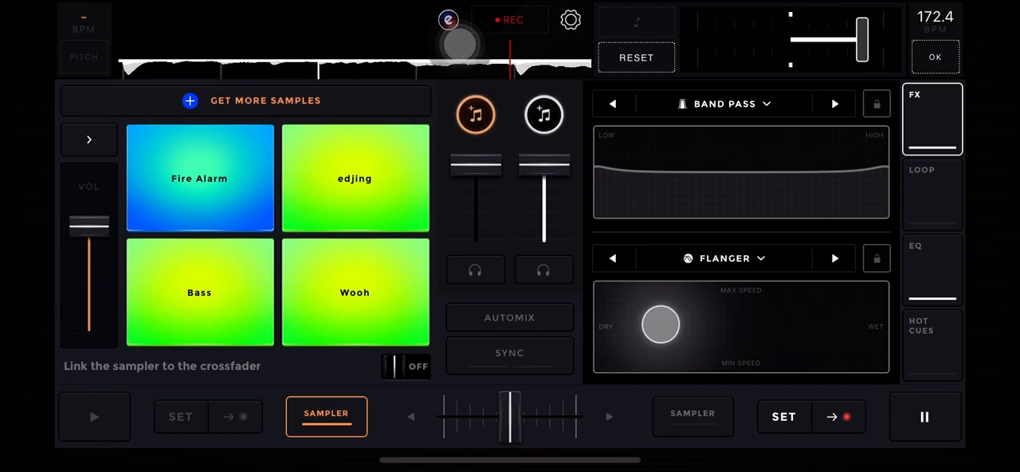
drag(661, 325, 711, 330)
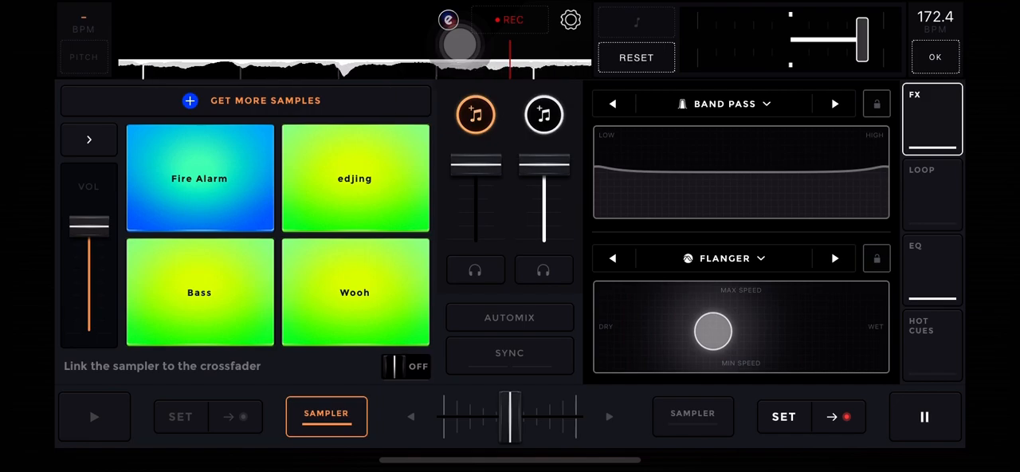
click(88, 138)
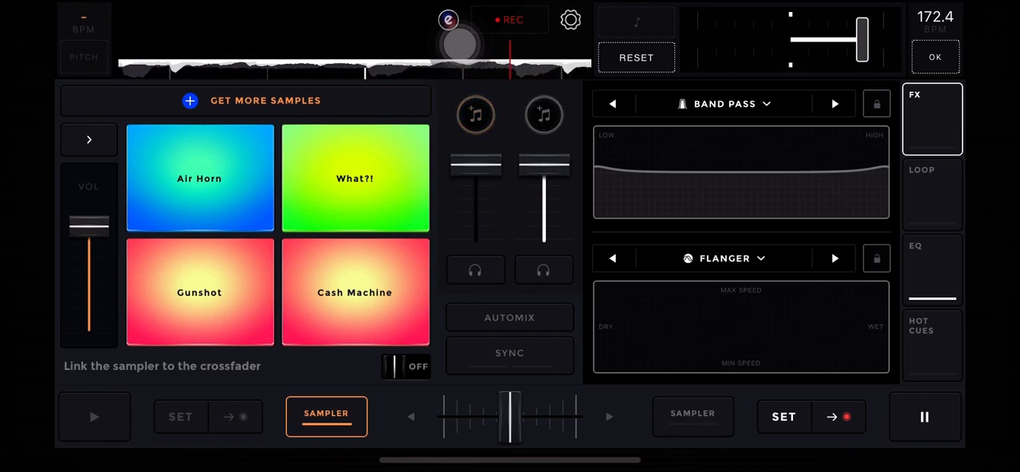
Step: Load the Rise sample pack, sweep the Flanger, and narrow the Band Pass around the mids
click(88, 139)
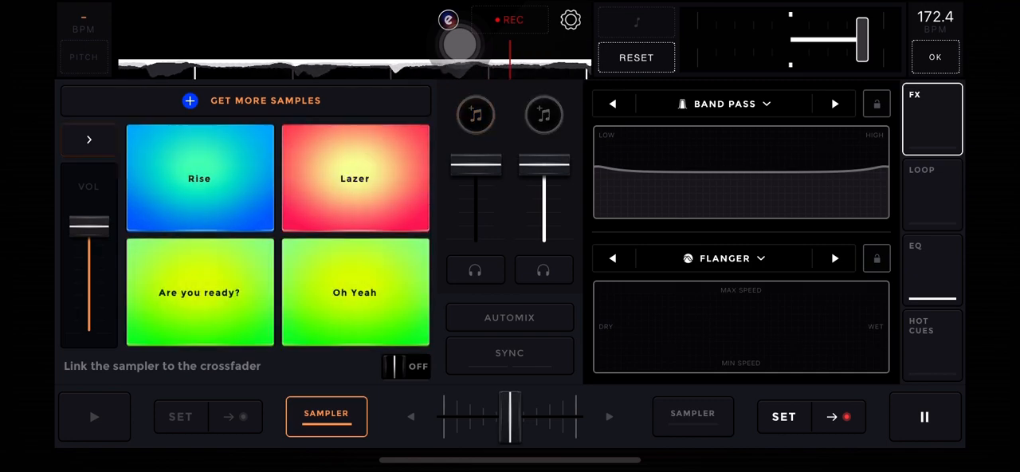
click(687, 326)
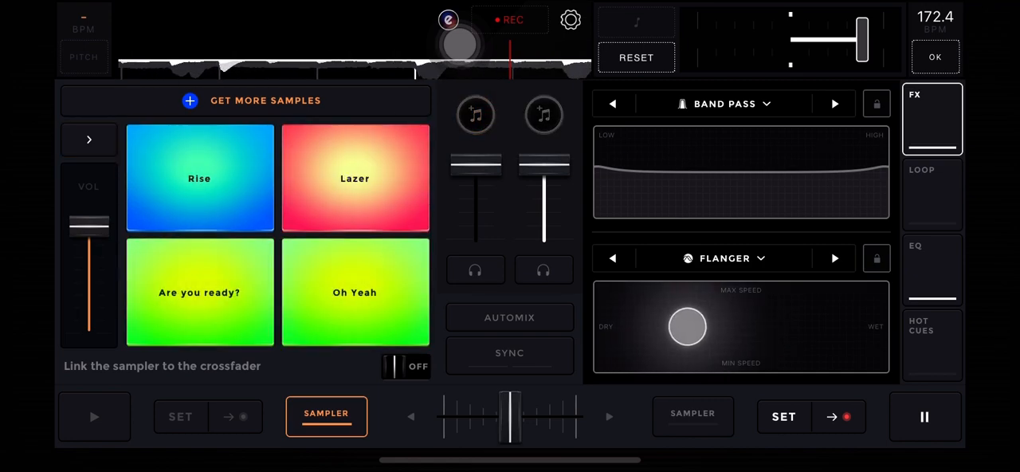
drag(687, 327, 659, 324)
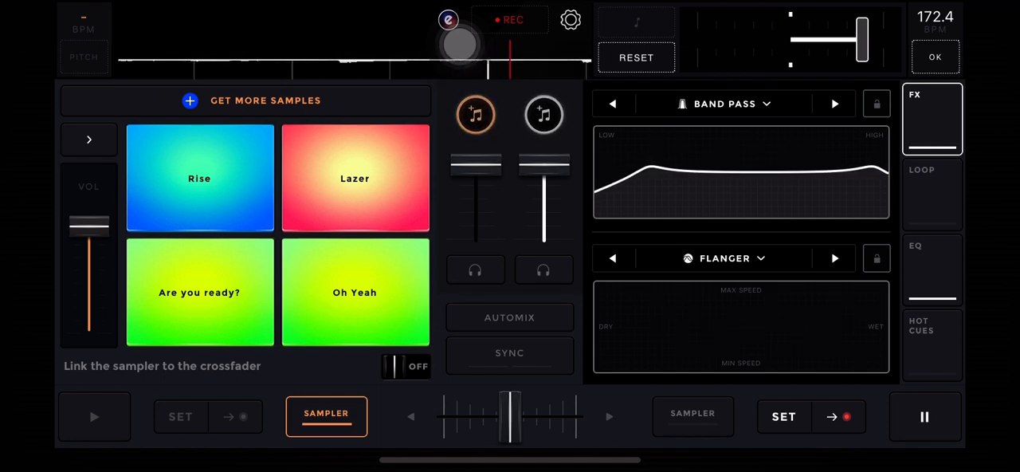
click(626, 342)
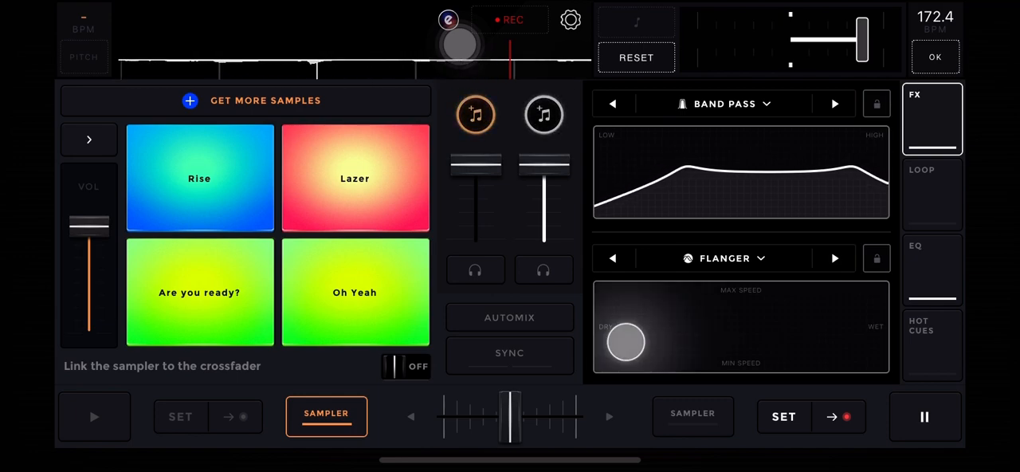
drag(625, 343, 642, 349)
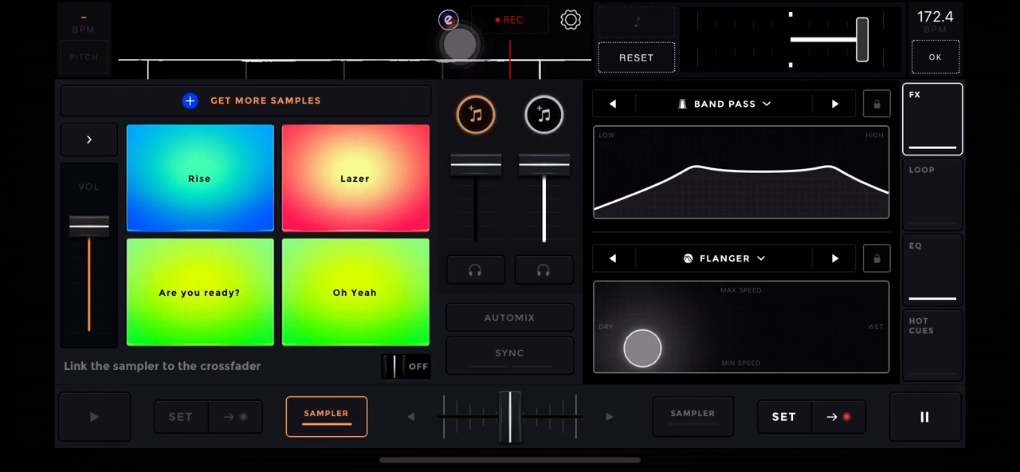